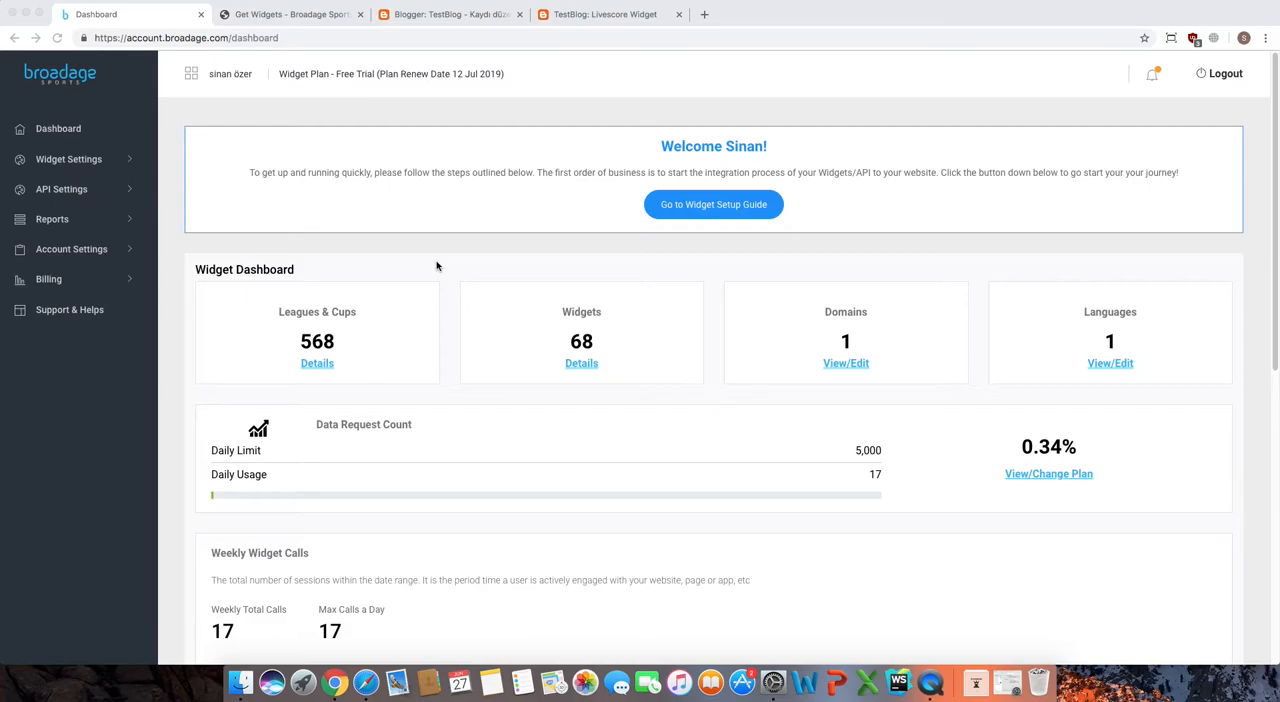
mouse_move(292, 246)
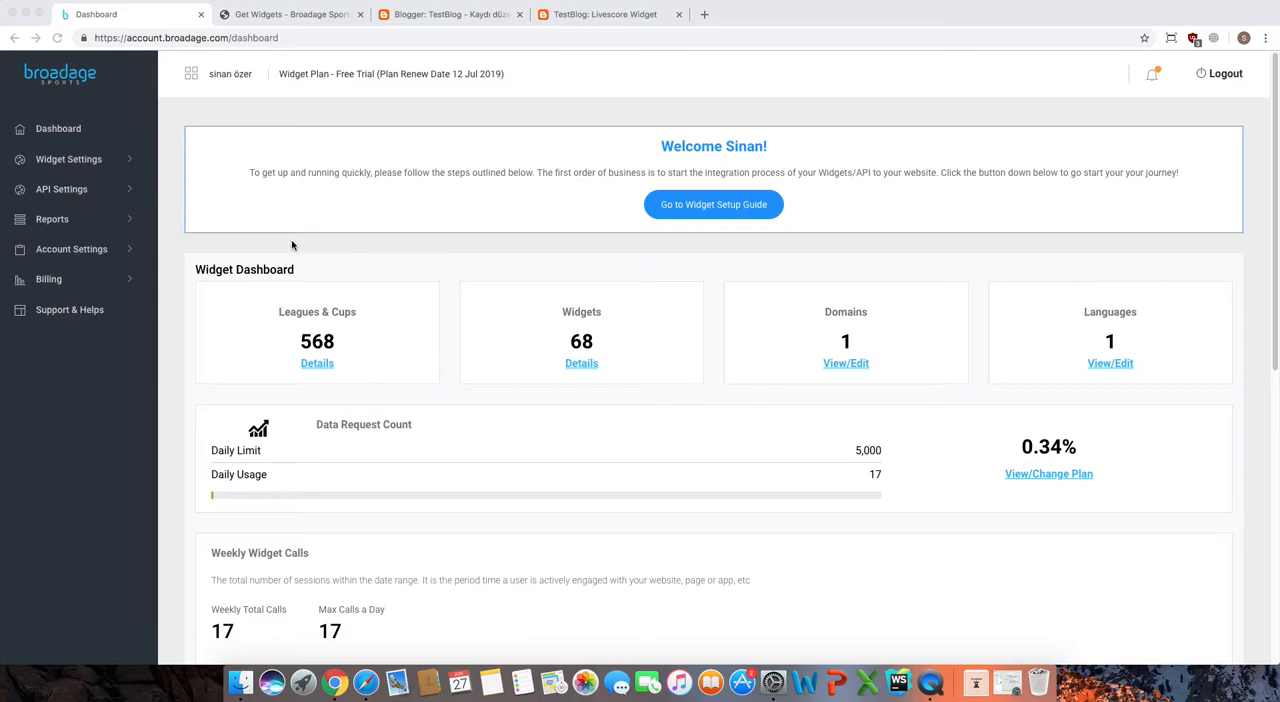
Step: Reach the widget Configurator page through the Widget Settings section of the sidebar
left_click(68, 160)
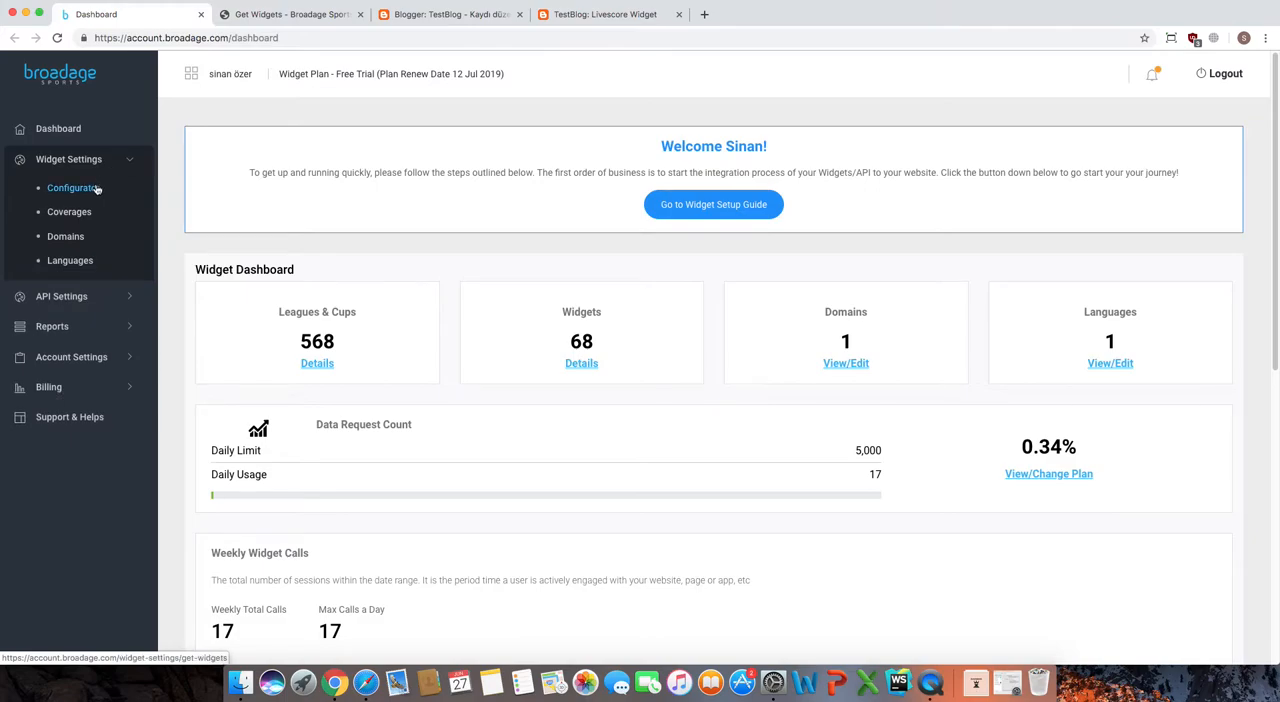
left_click(72, 188)
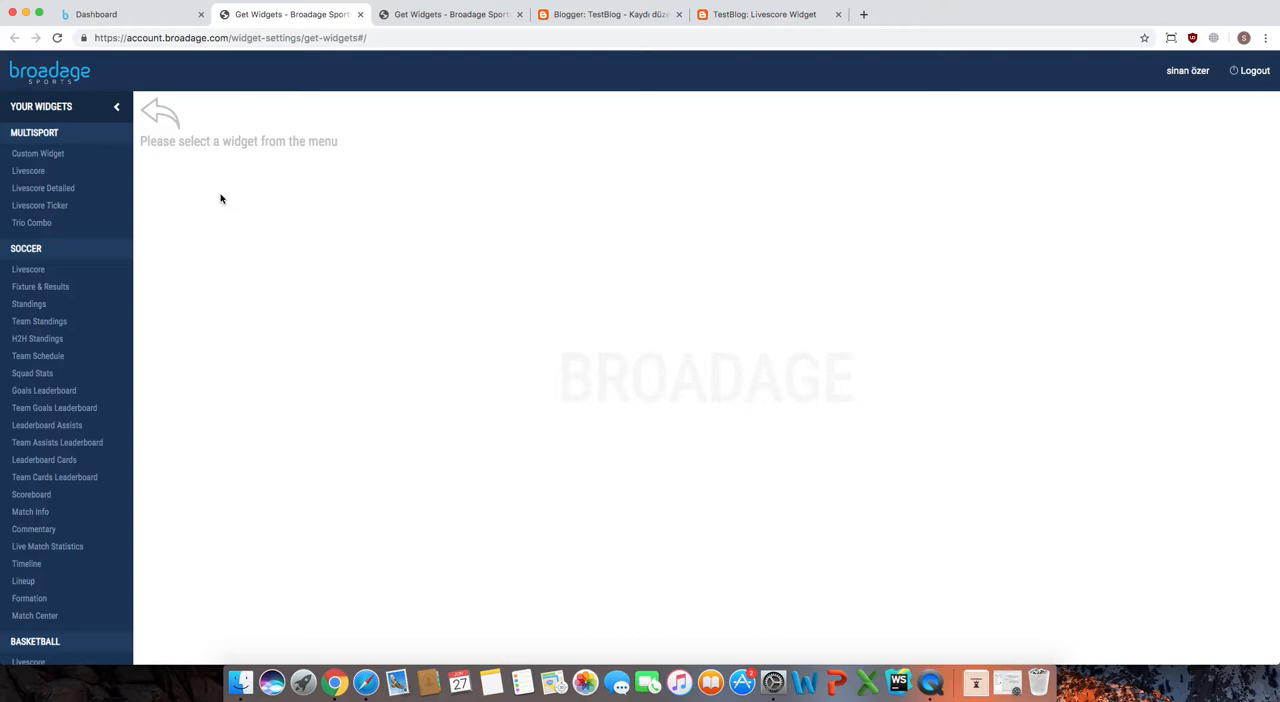
Step: Choose the Multisport Livescore widget and glance at its Advanced Settings
left_click(28, 170)
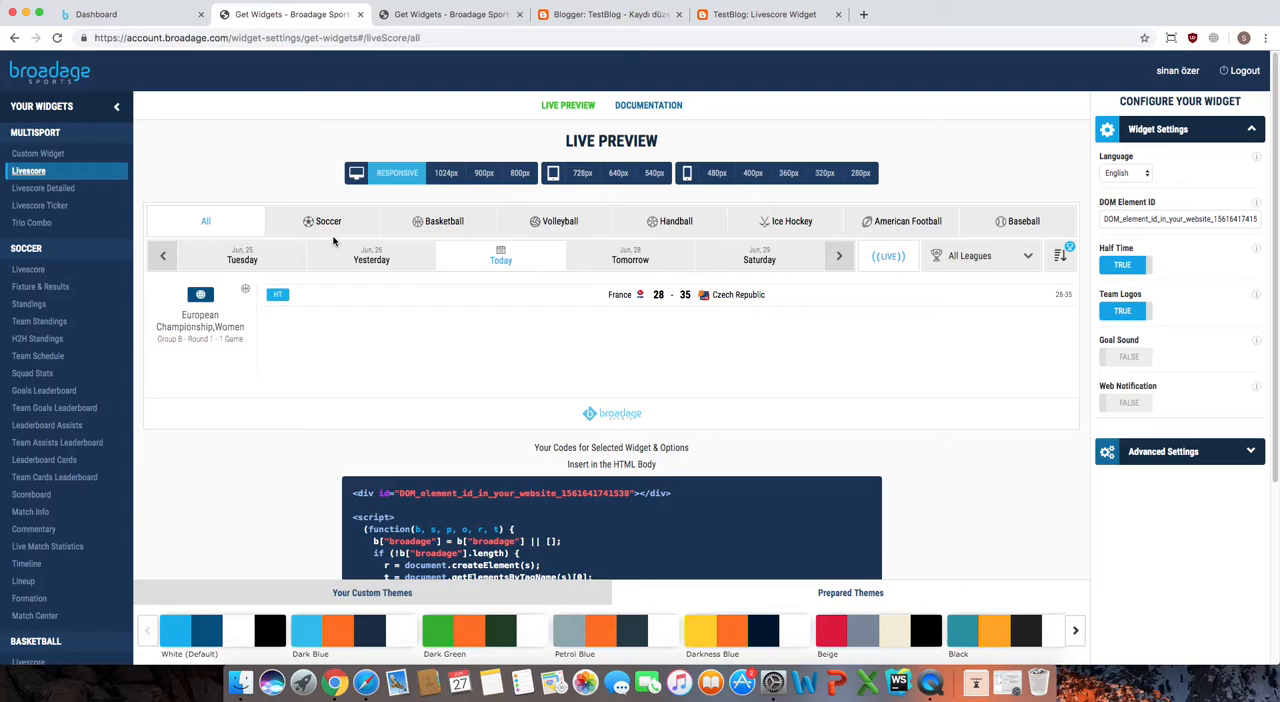
mouse_move(972, 284)
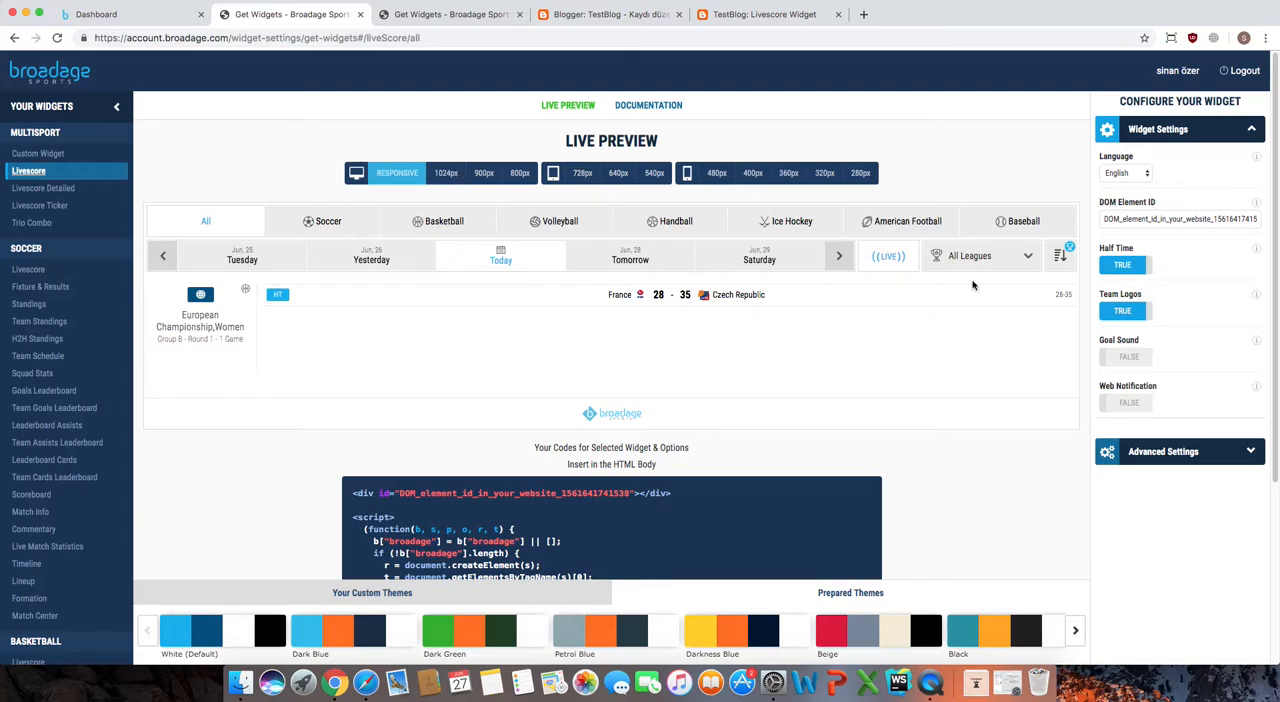
left_click(1164, 452)
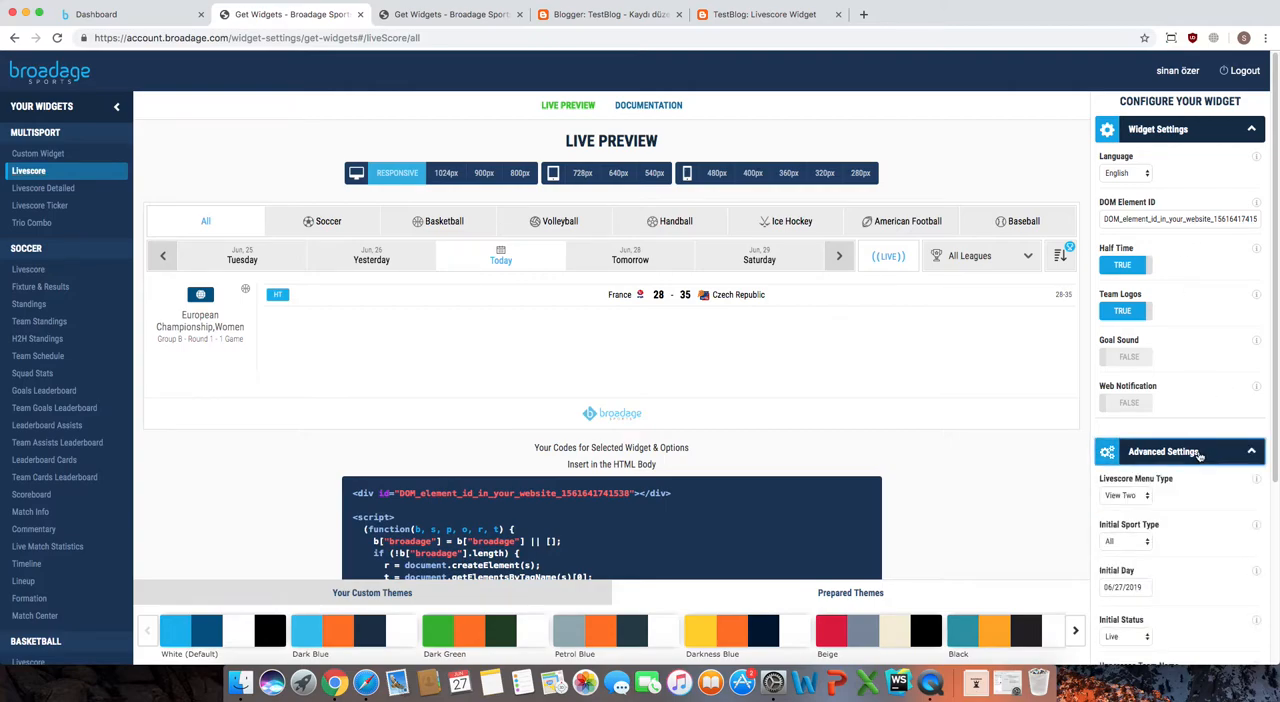
left_click(1178, 452)
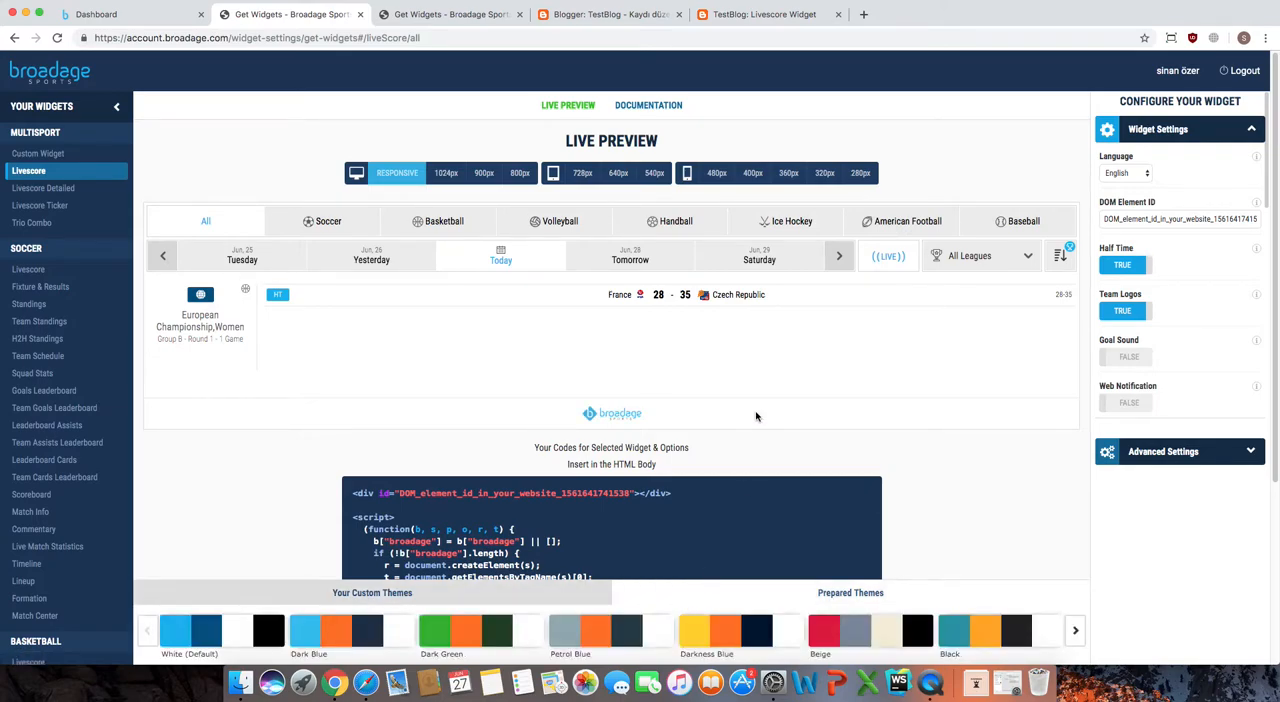
Step: Copy the Livescore widget's embed script with Copy Script
scroll("down", 3)
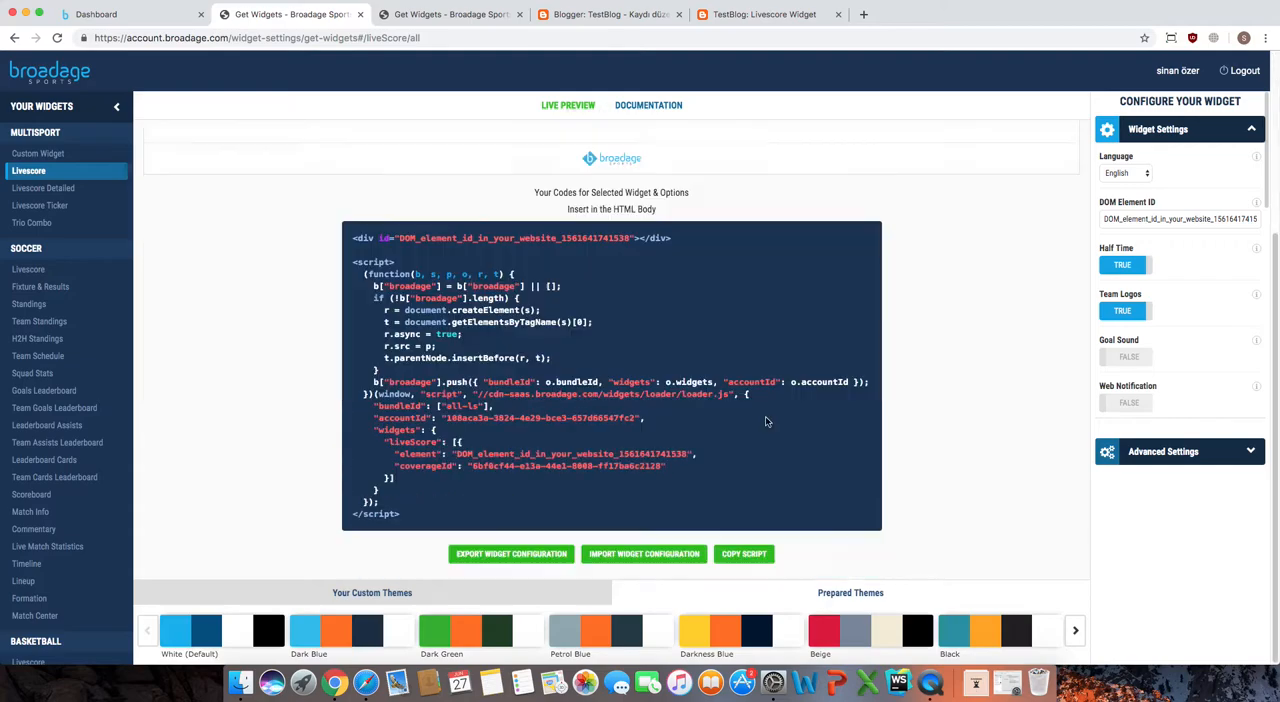
left_click(744, 552)
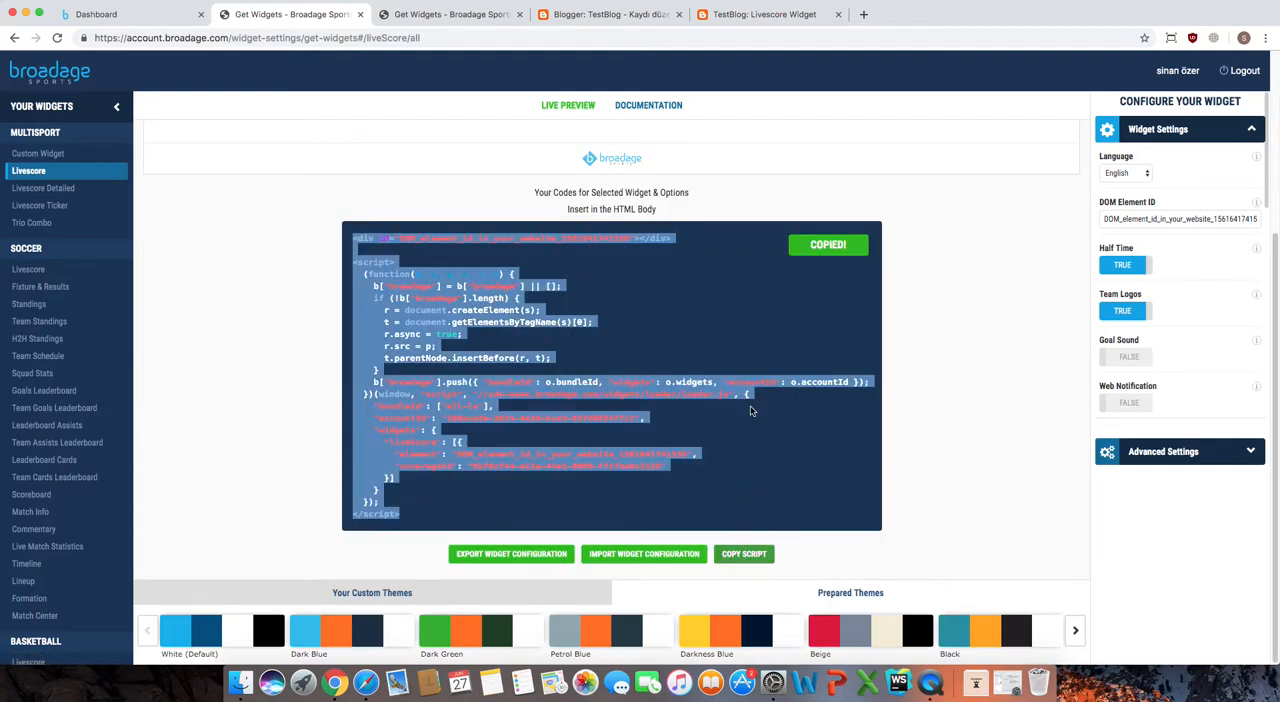
left_click(568, 104)
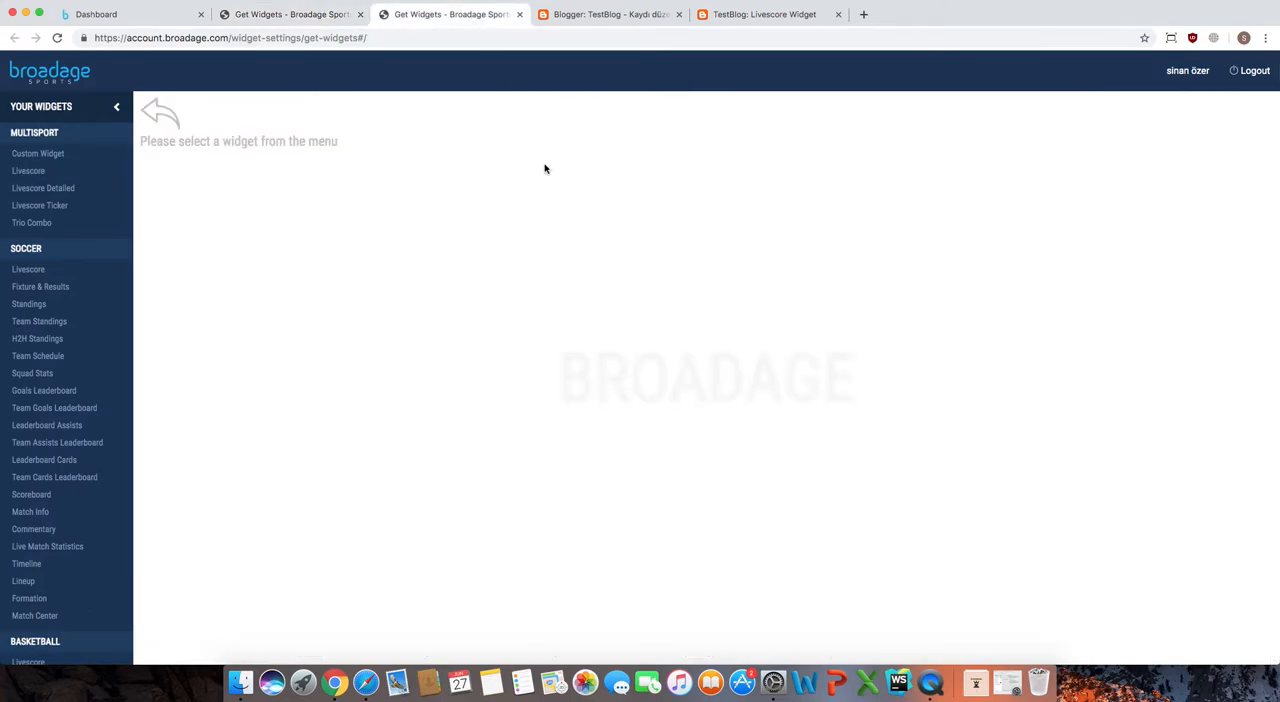
mouse_move(590, 260)
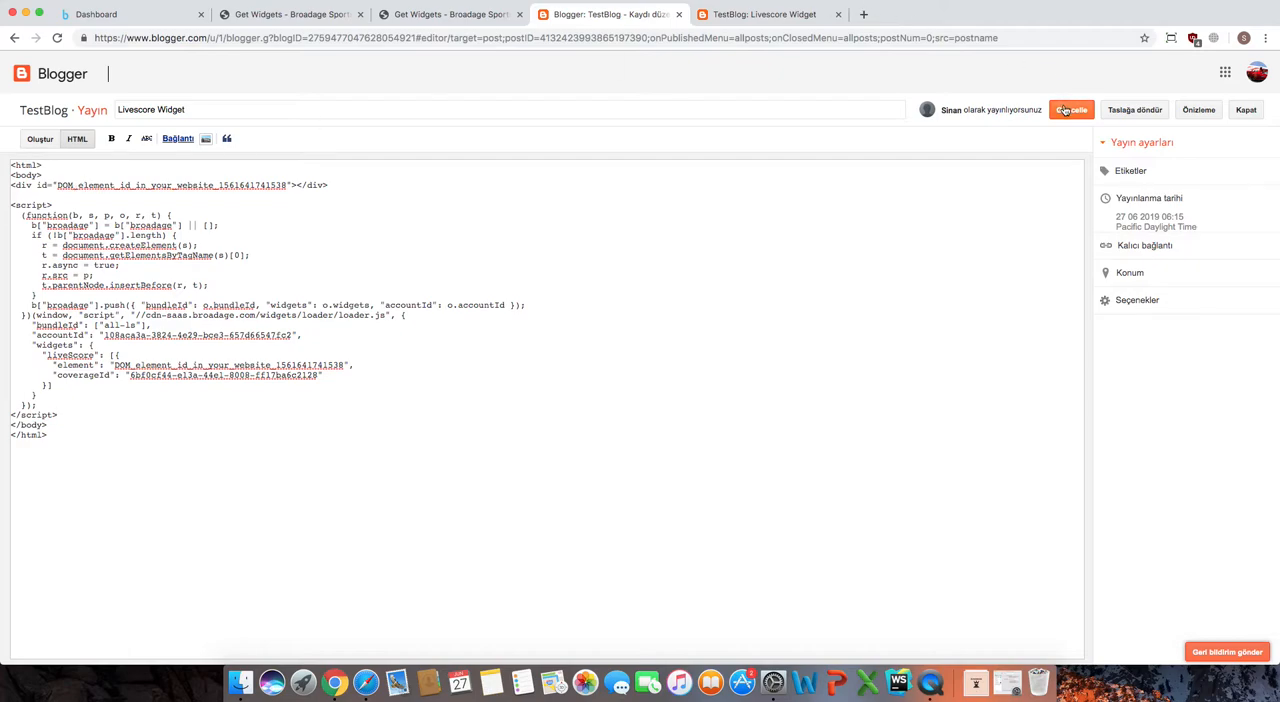
Step: Publish the 'Livescore Widget' post and view it live on TestBlog
left_click(1072, 110)
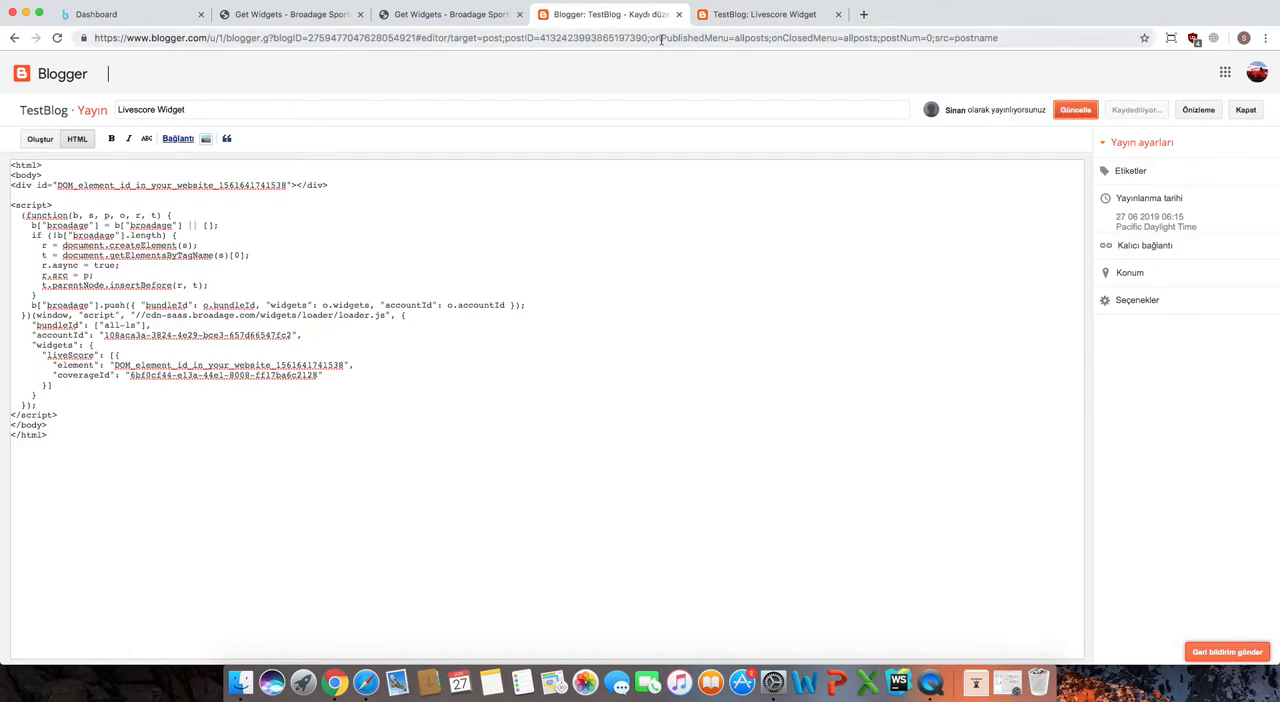
left_click(764, 14)
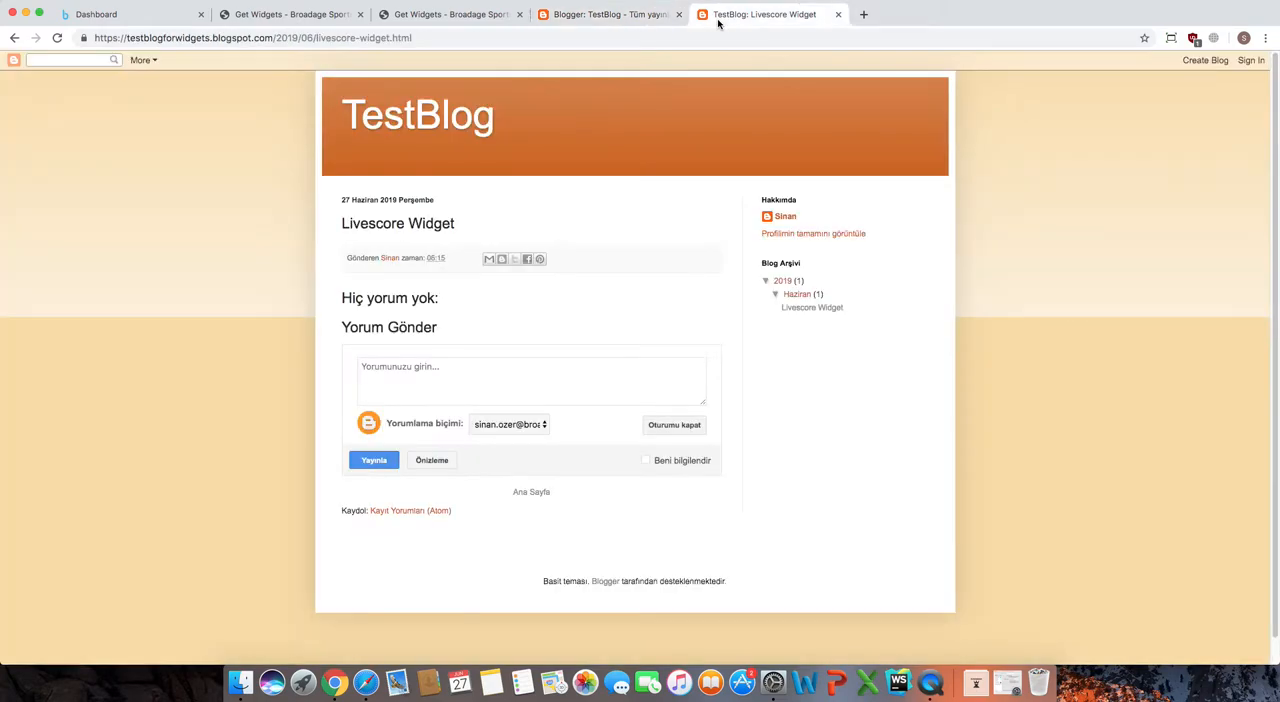